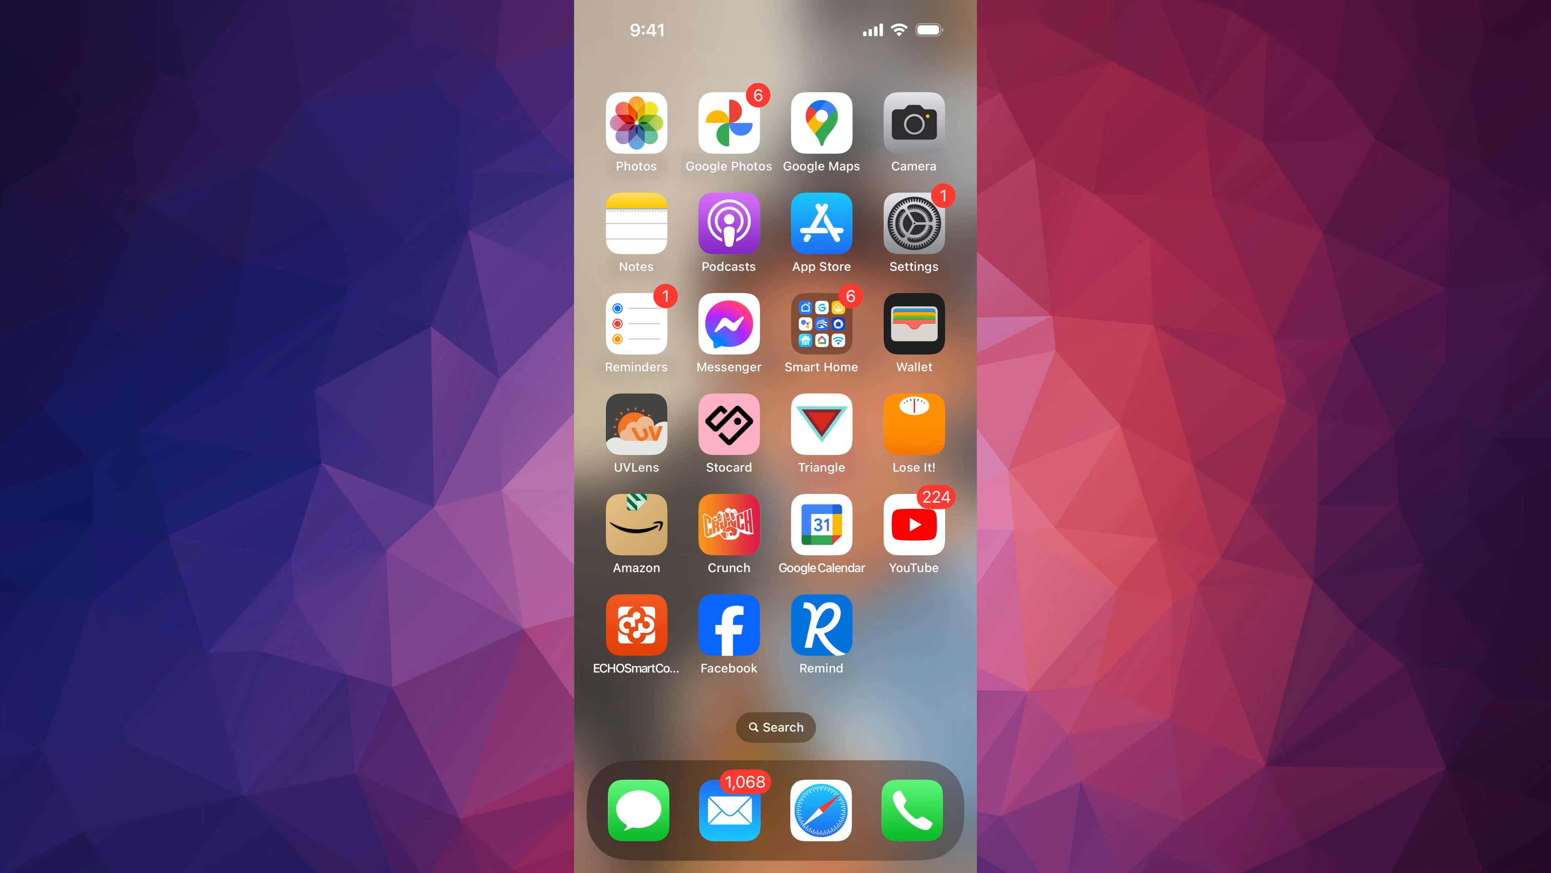
# Step: Launch Settings from the Home Screen, where a pending software update is flagged
pyautogui.click(912, 226)
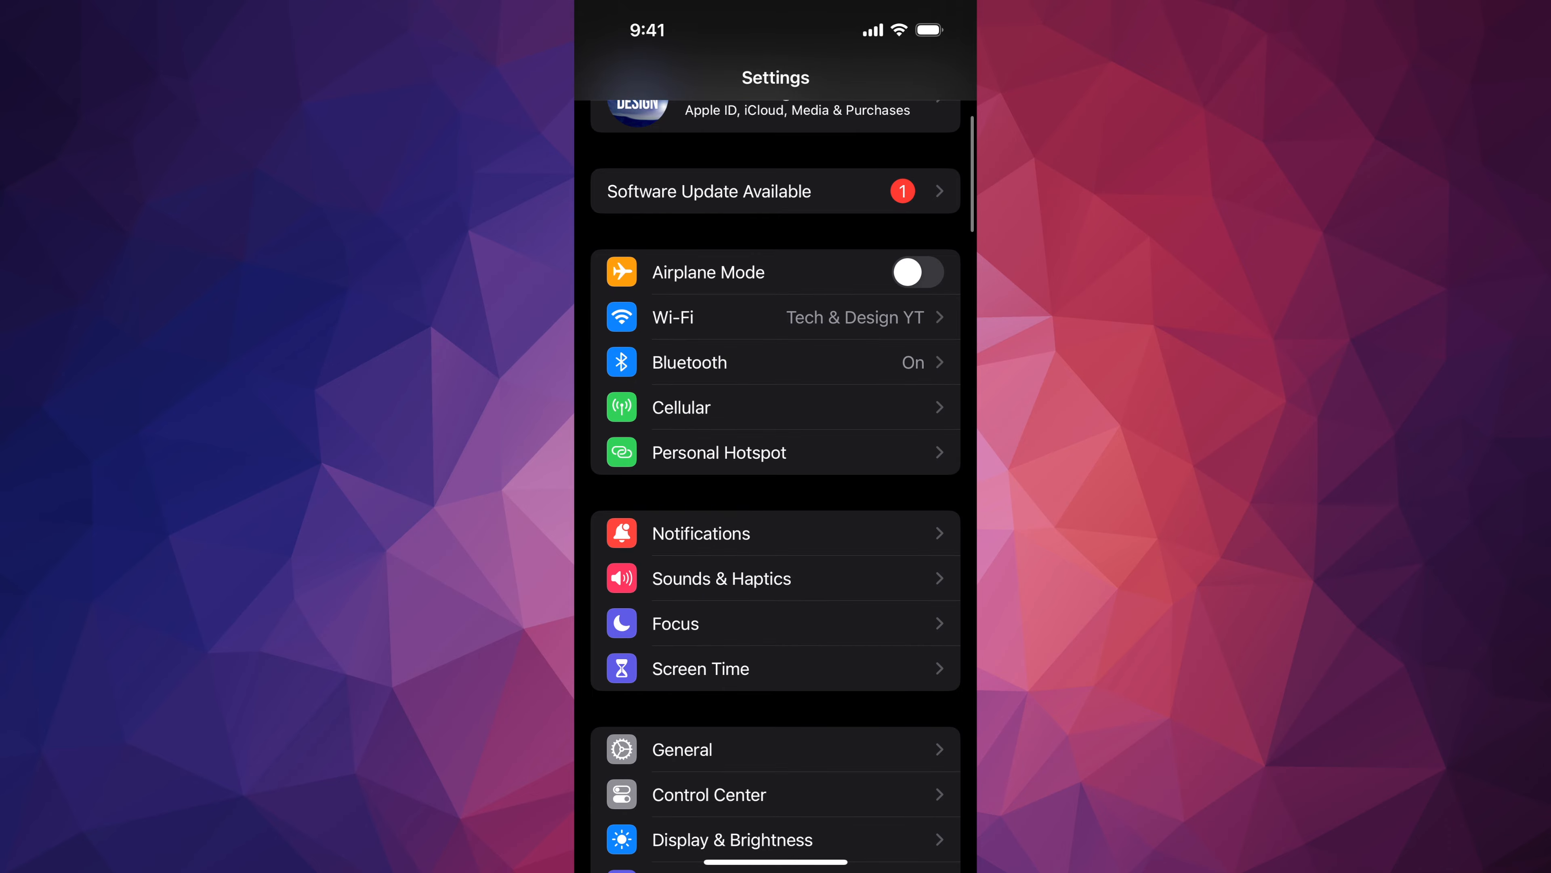
# Step: Go to General > Software Update to see iOS 17.1 available for installation
pyautogui.click(681, 749)
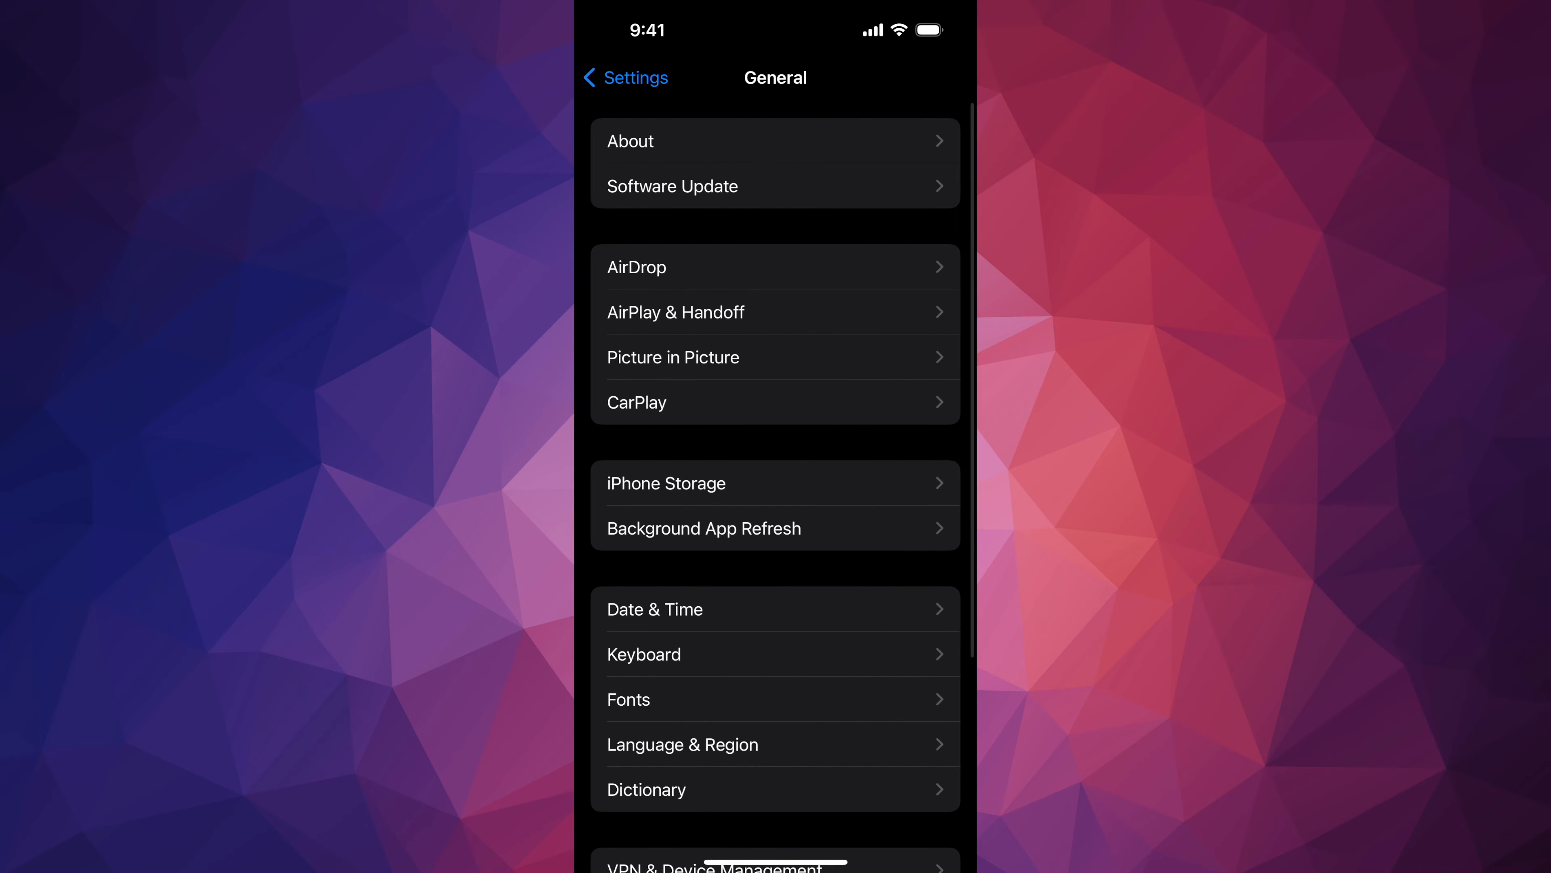
pyautogui.click(673, 186)
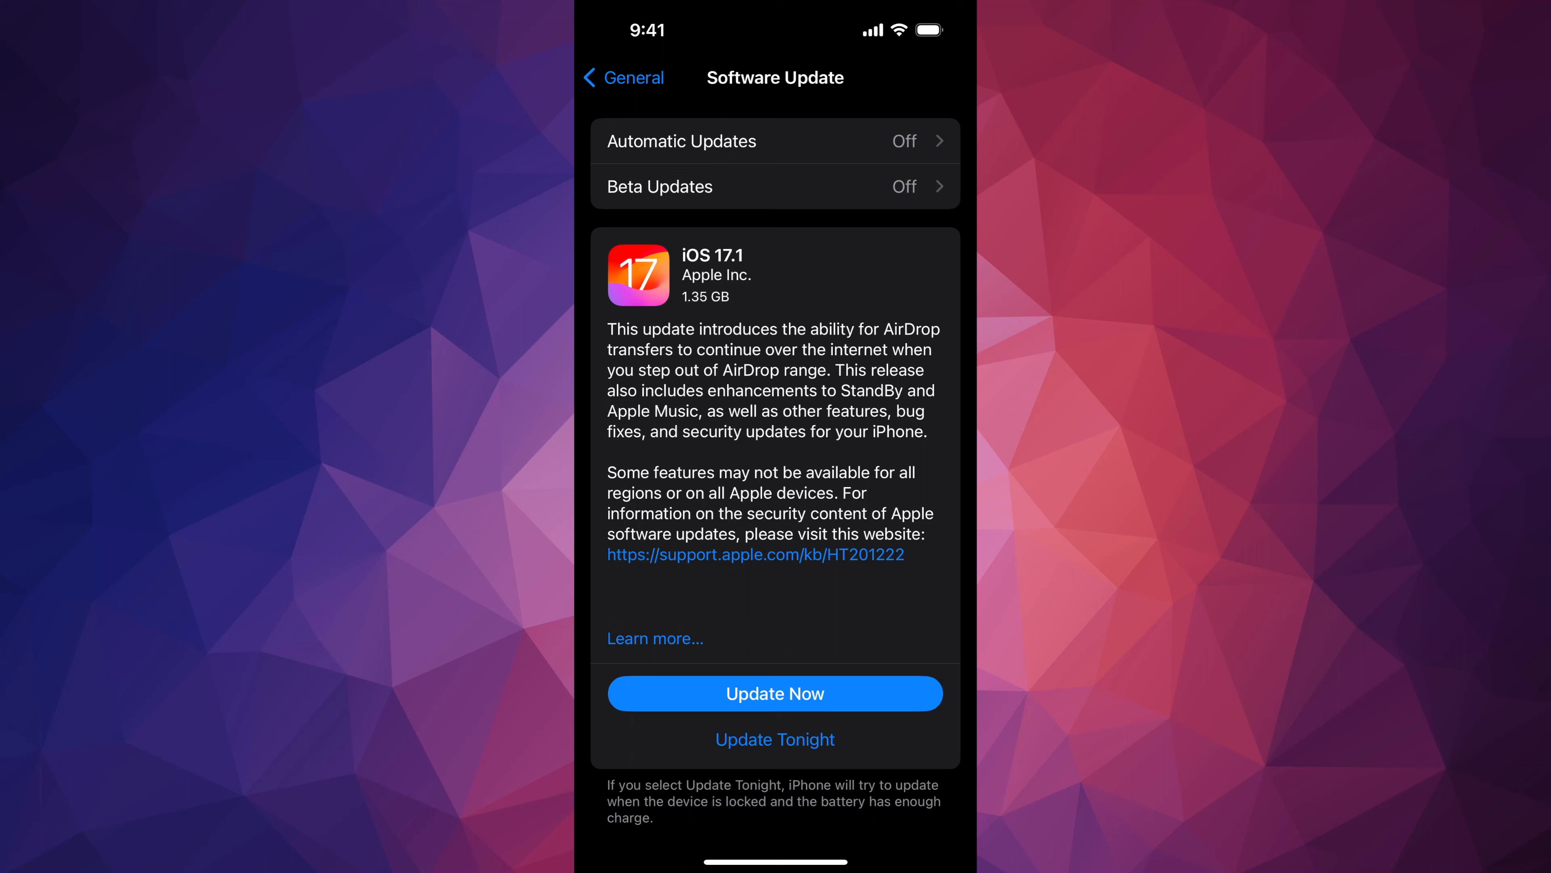
# Step: Install iOS 17.1 via Update Now, let the iPhone restart, then return to Settings to confirm
pyautogui.click(775, 692)
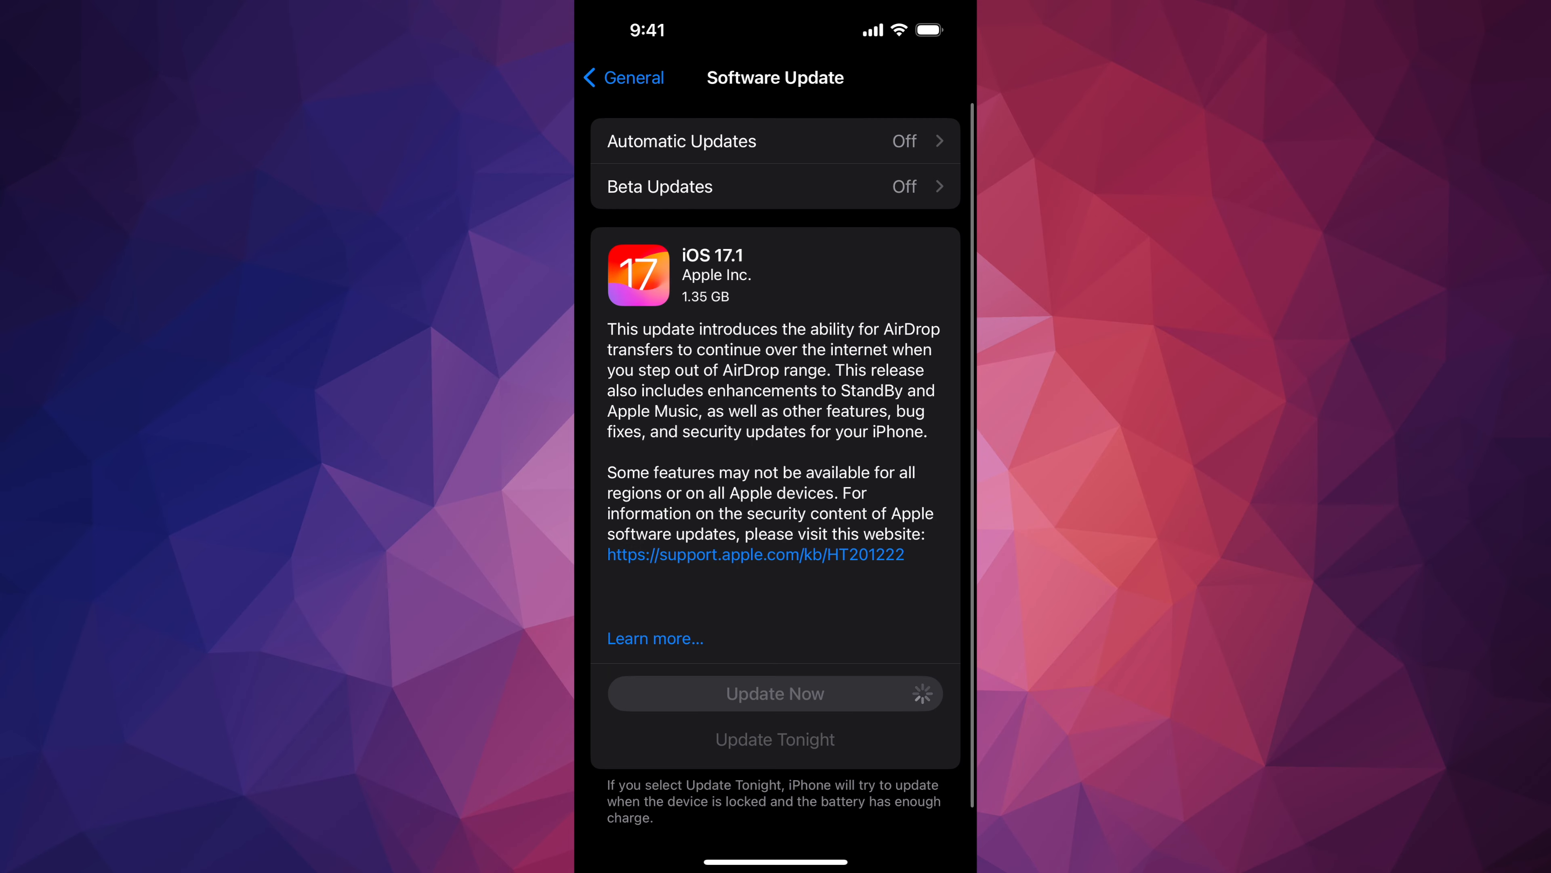
pyautogui.click(775, 692)
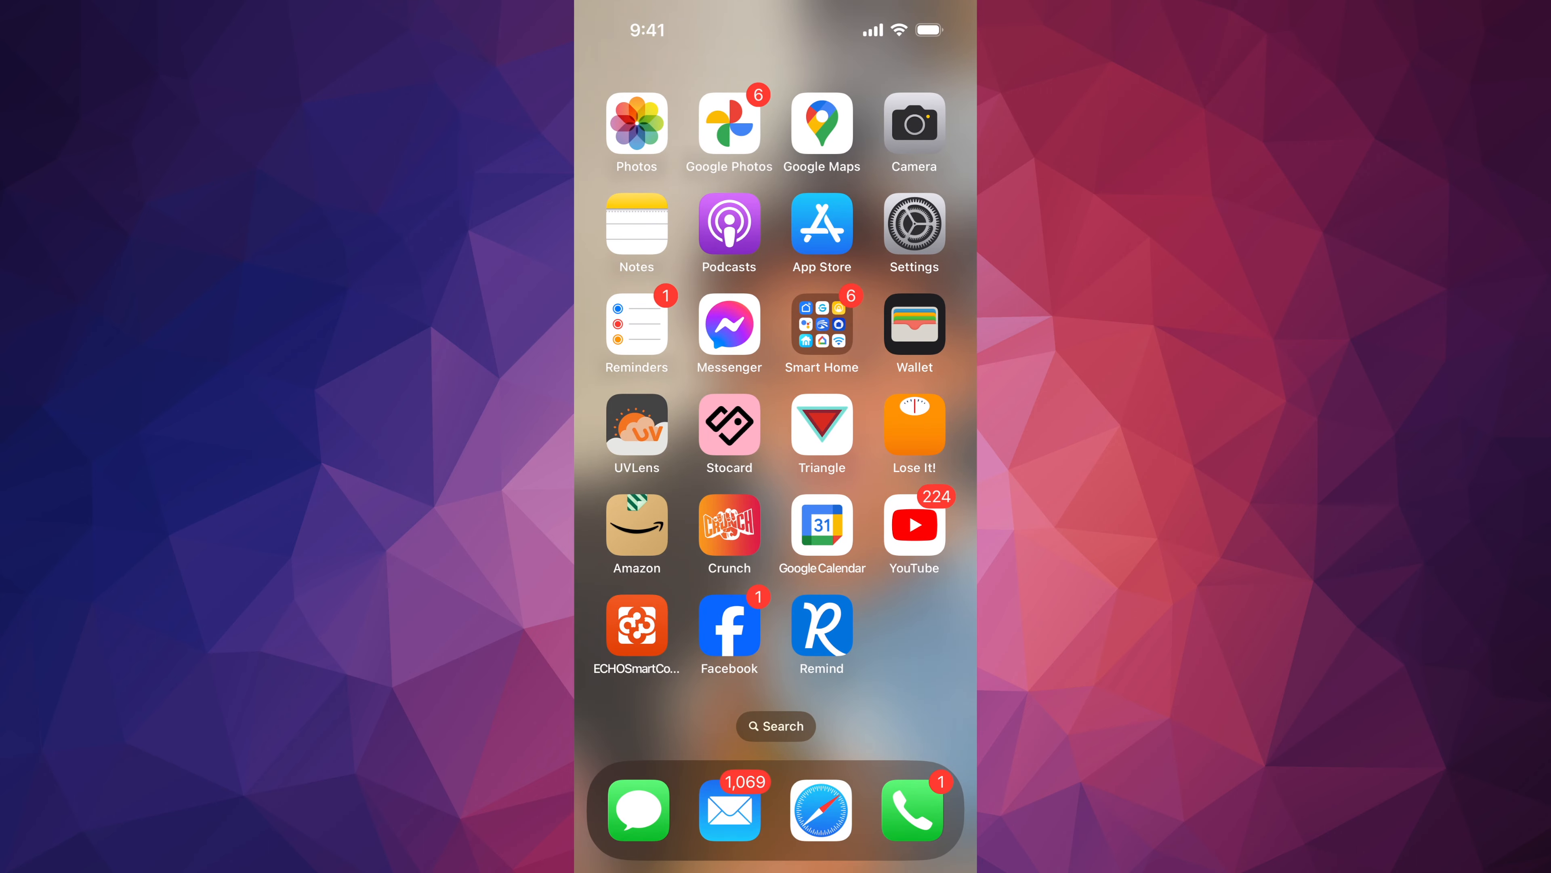
pyautogui.click(912, 228)
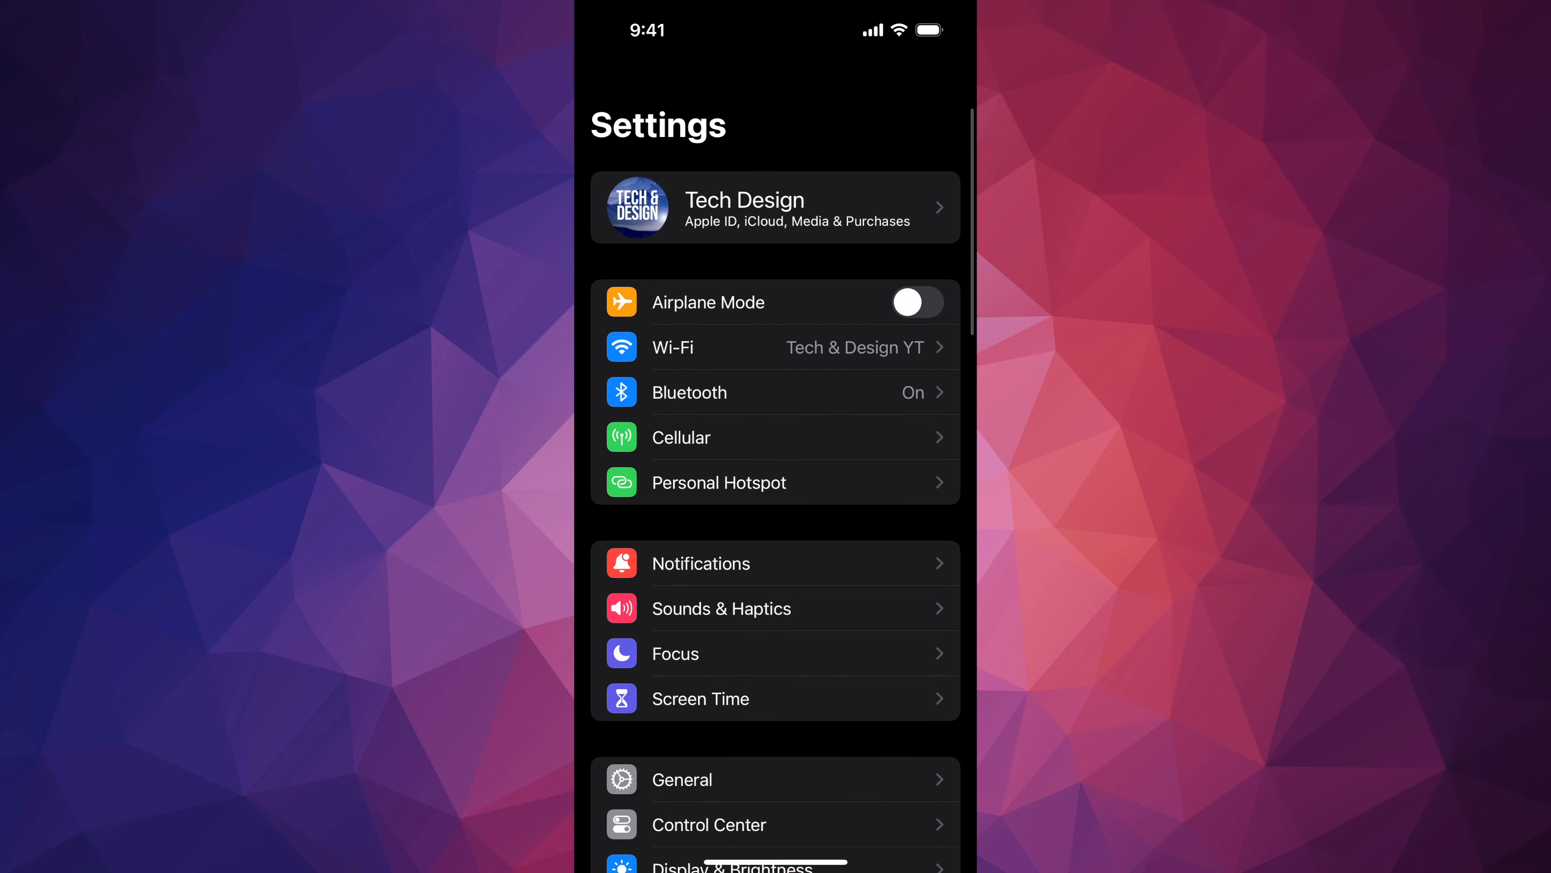